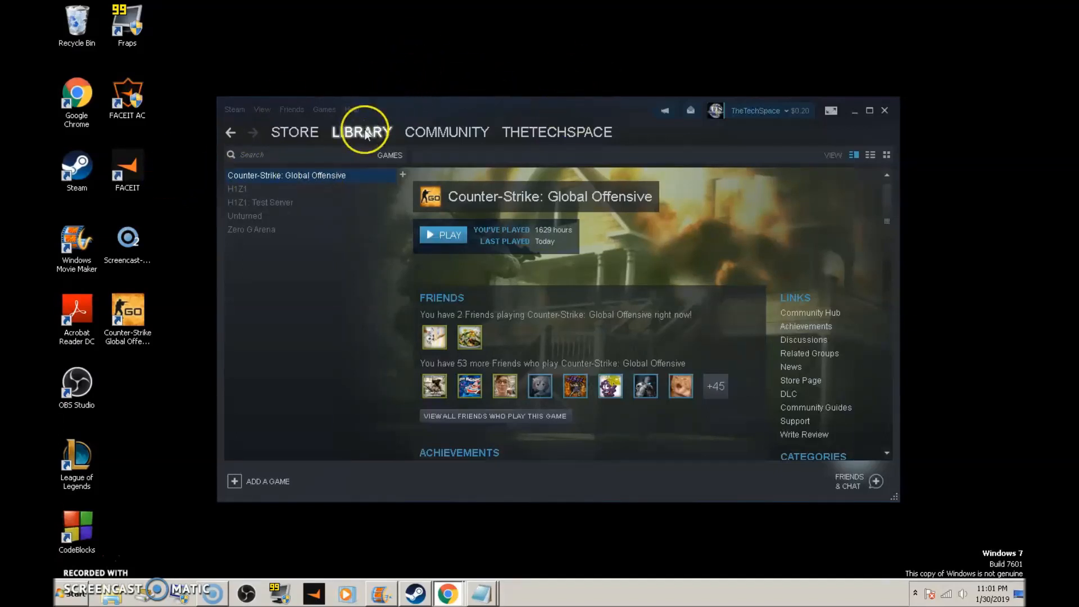
Open Properties for Counter-Strike: Global Offensive from its library right-click menu.
left_click(361, 132)
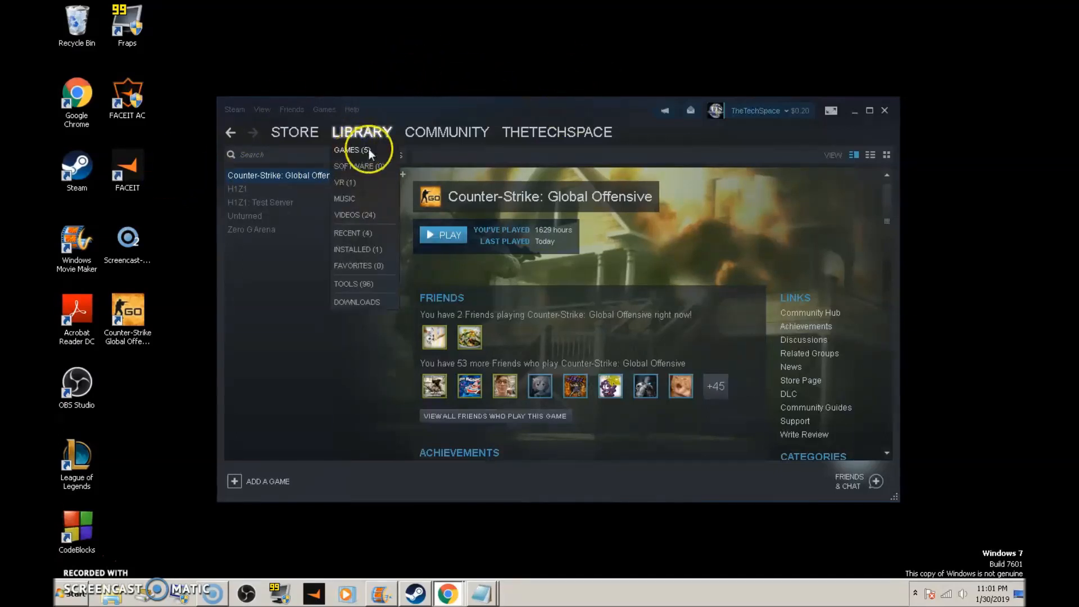
right_click(277, 175)
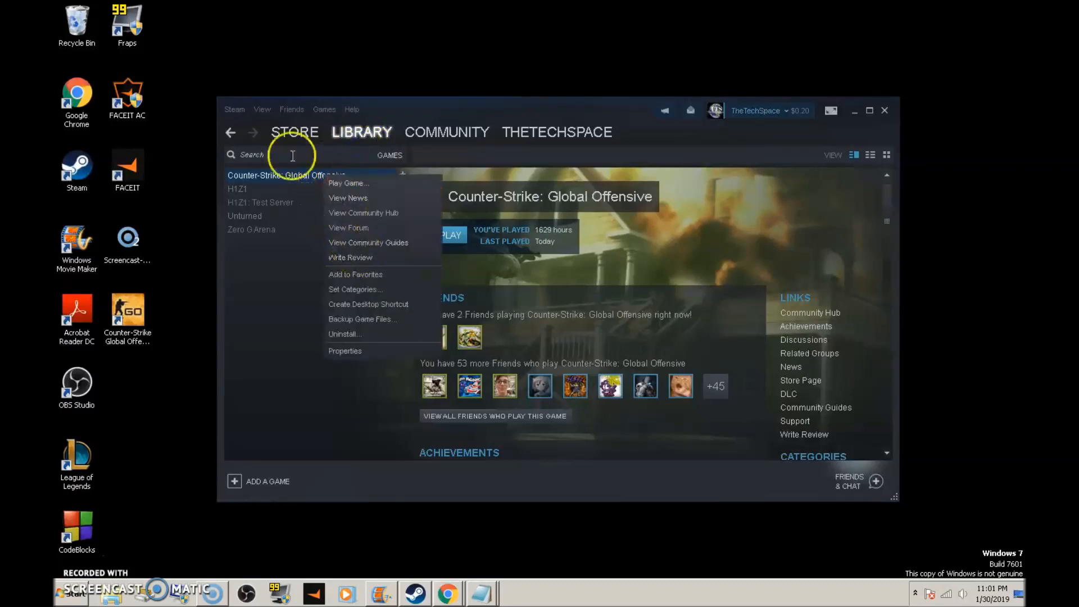
mouse_move(344, 357)
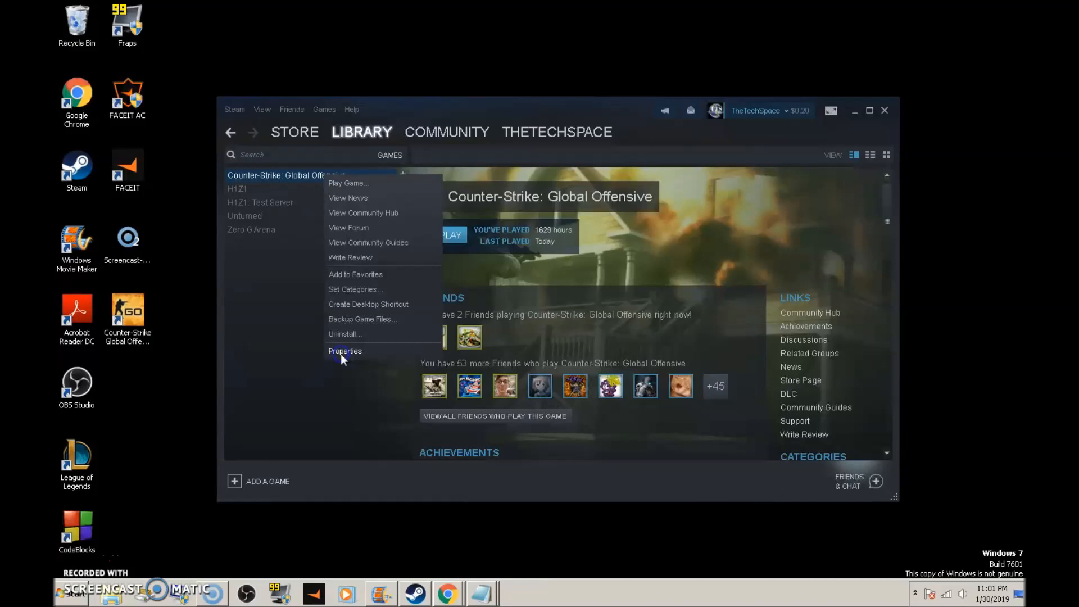
left_click(345, 350)
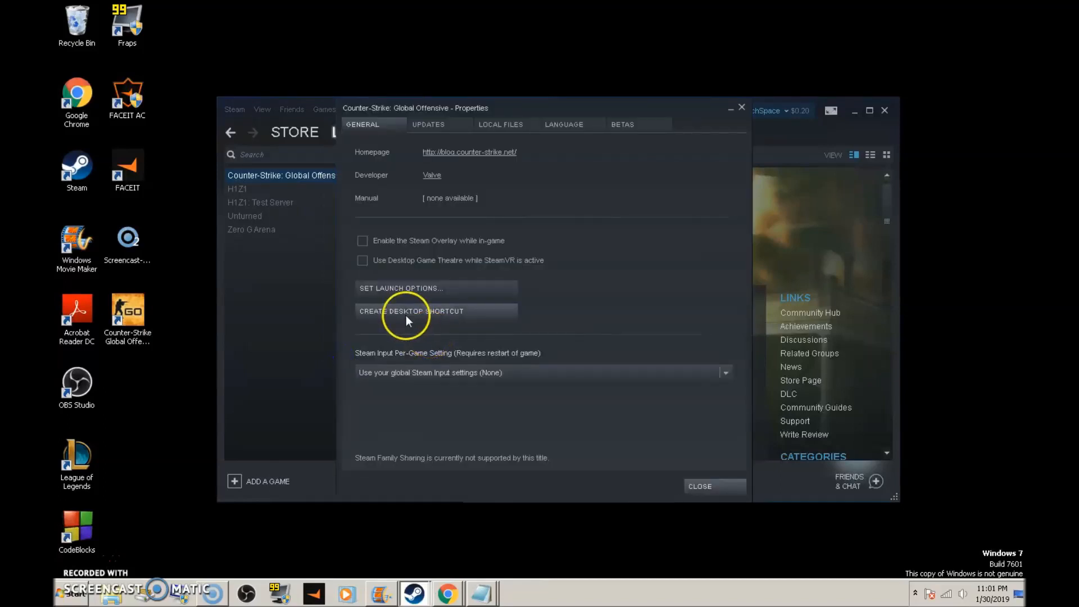
Enter the launch option '+exec autoconfig.cfg' in Set Launch Options.
left_click(400, 287)
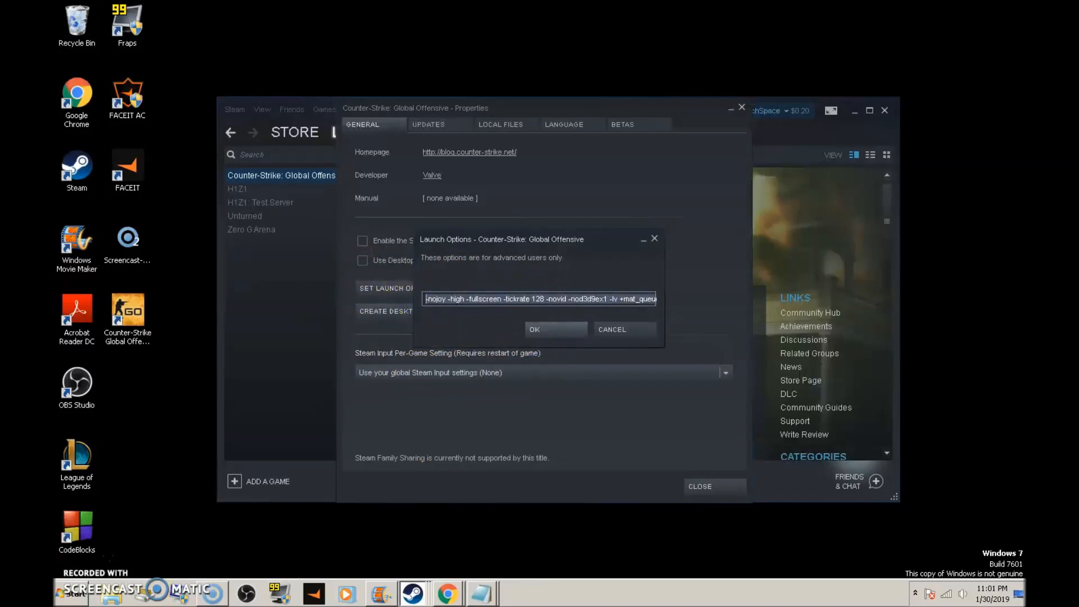
type("+exec autoconfig.cfg")
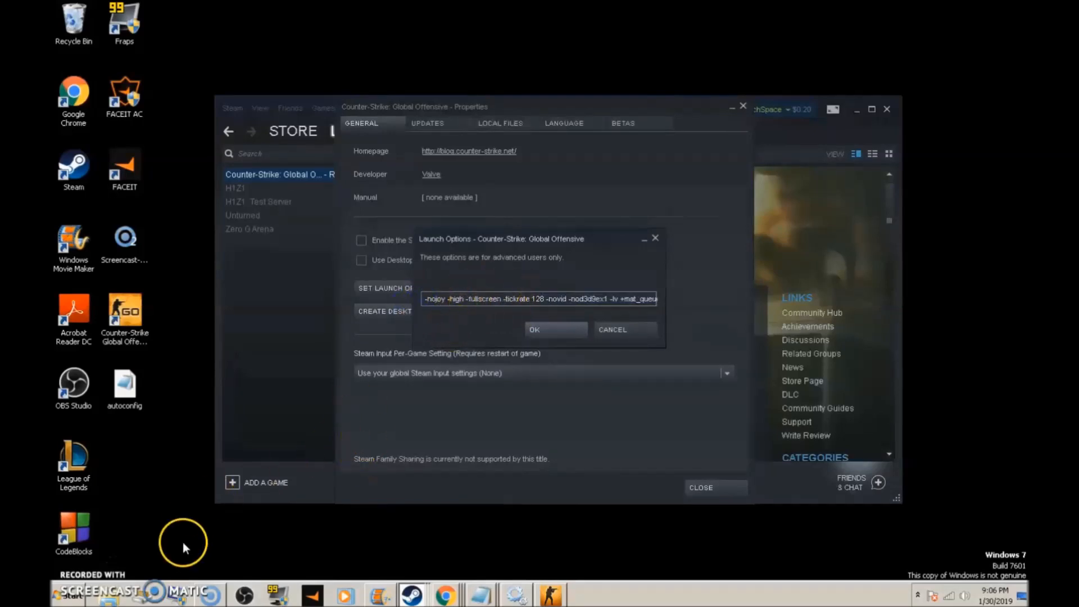
mouse_move(416, 233)
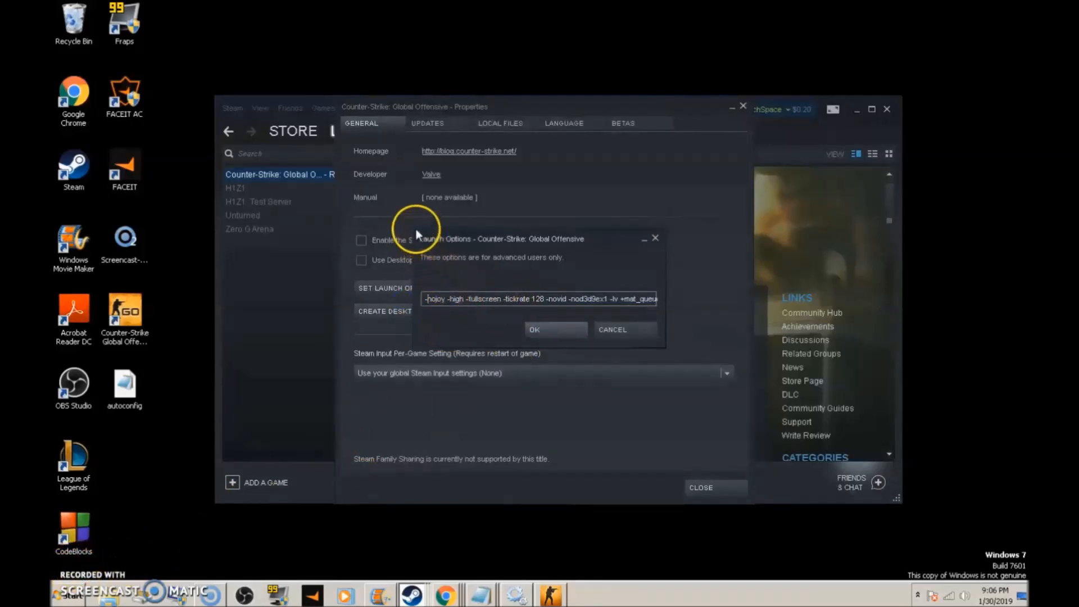
mouse_move(107, 593)
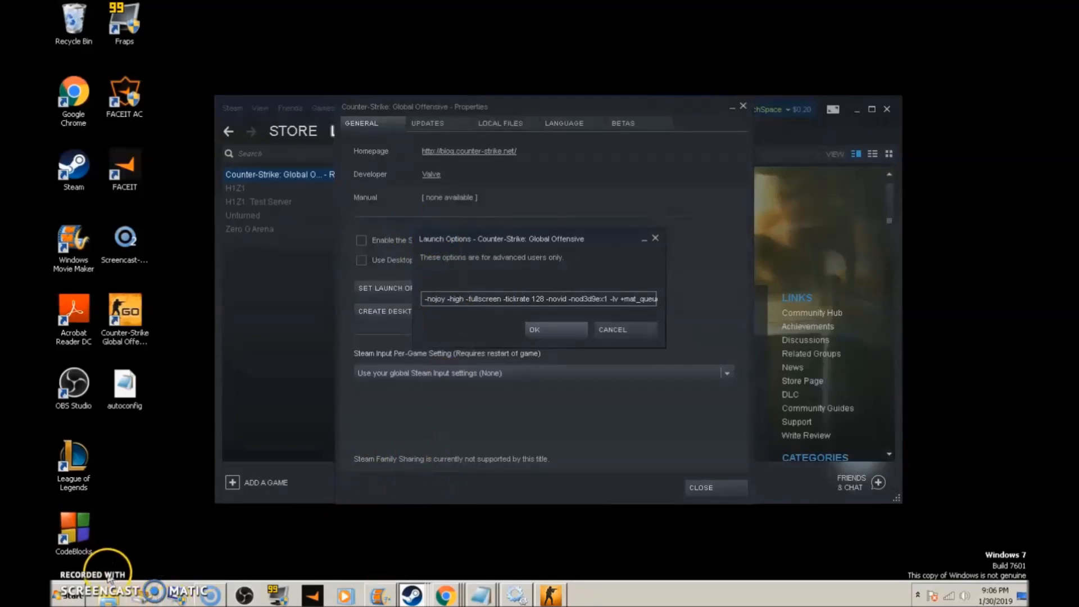
mouse_move(89, 547)
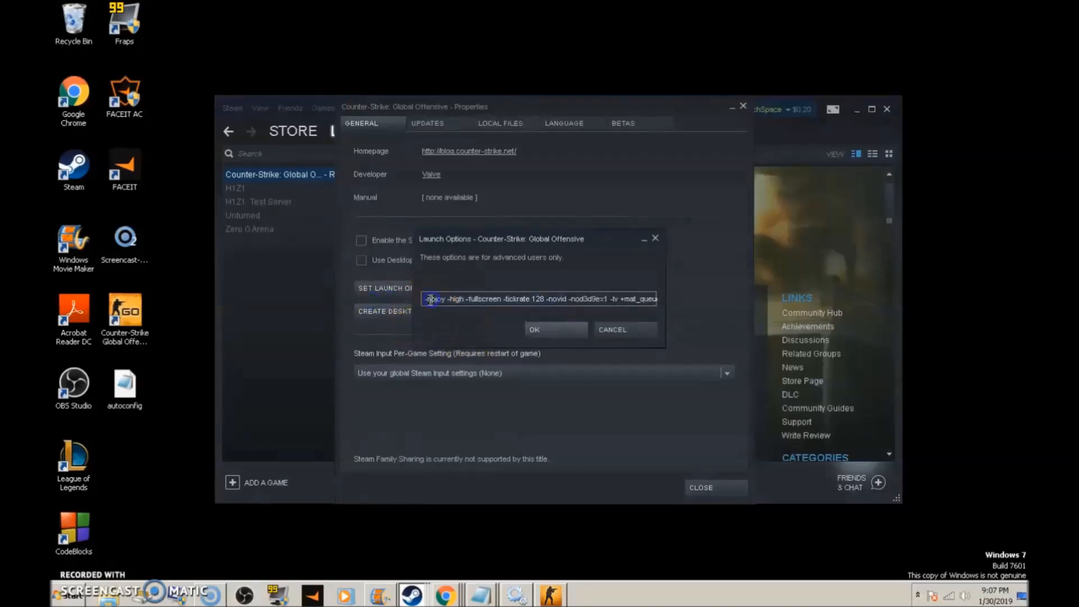
type("-nojoy")
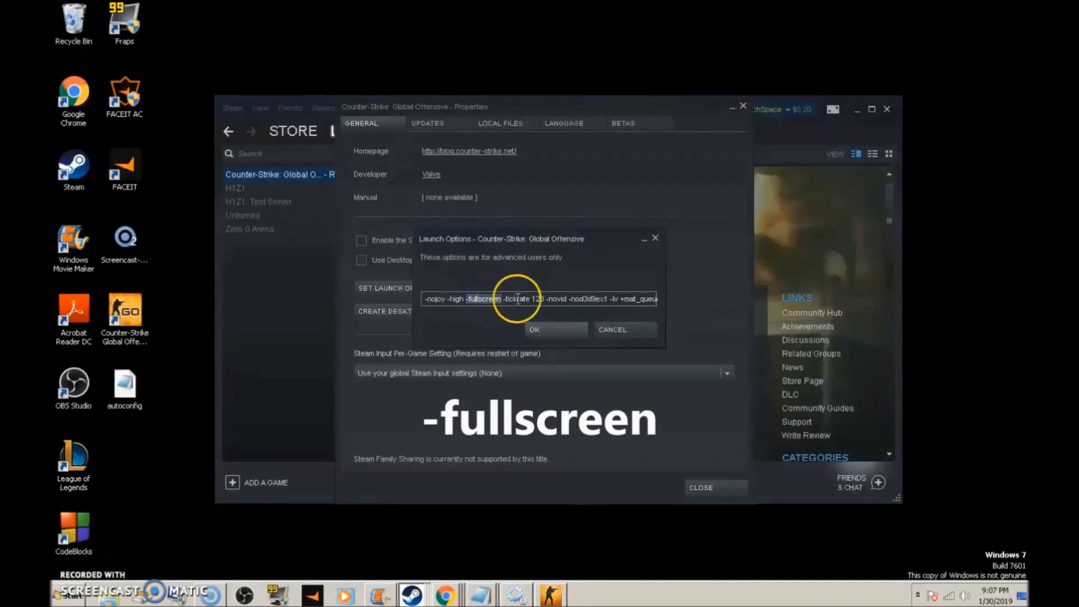
double_click(513, 298)
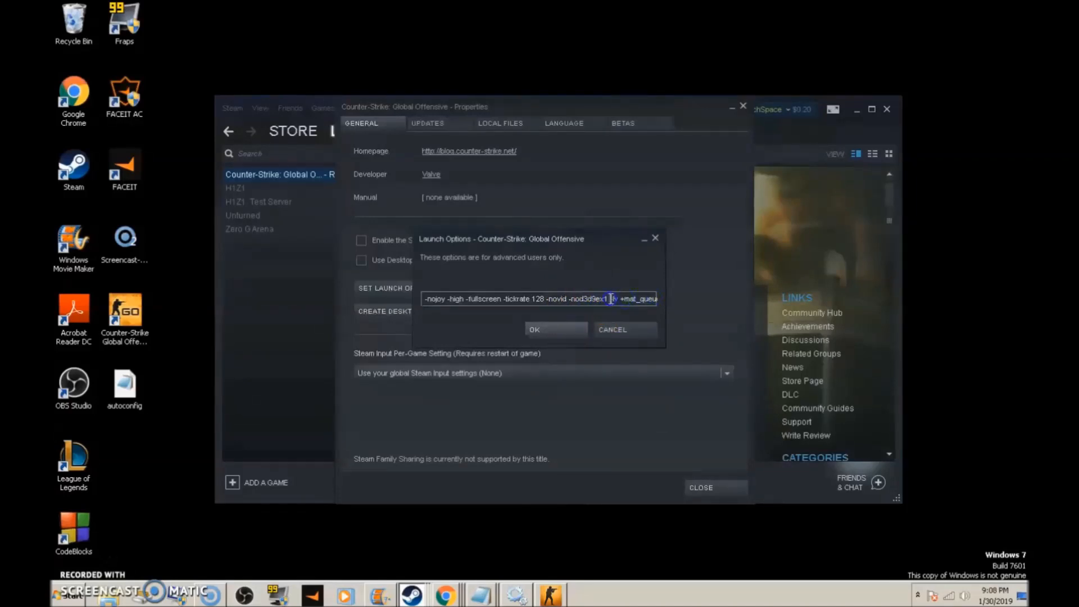
type("-lv")
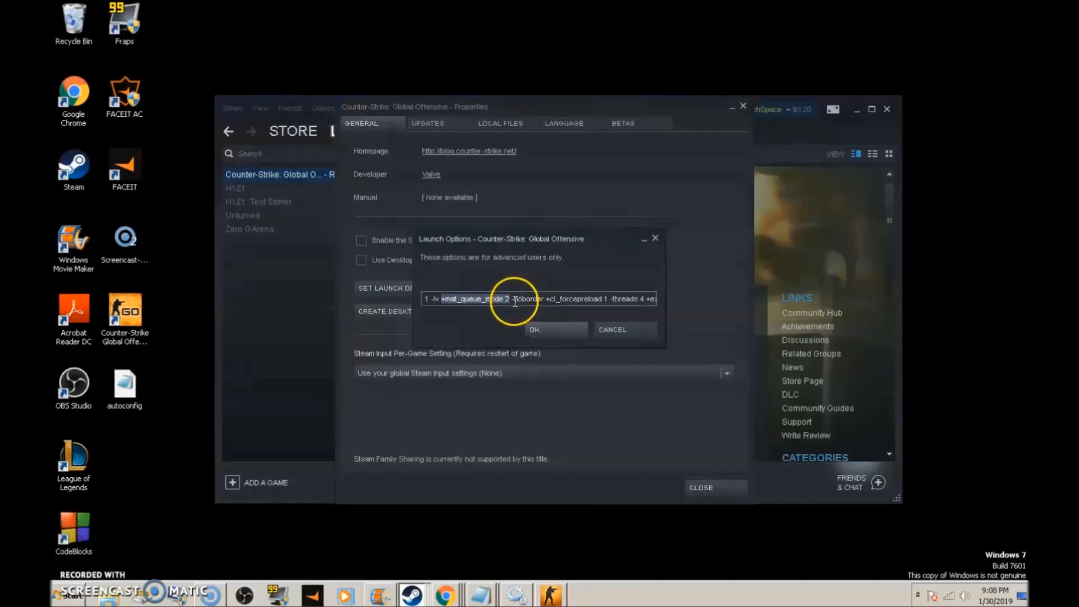
double_click(526, 299)
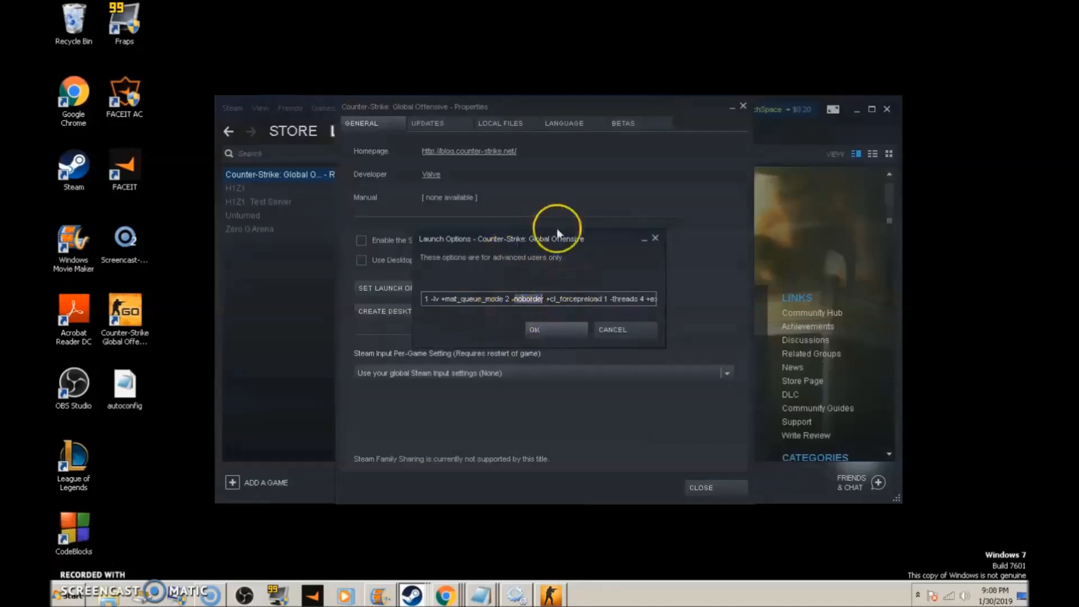
mouse_move(590, 318)
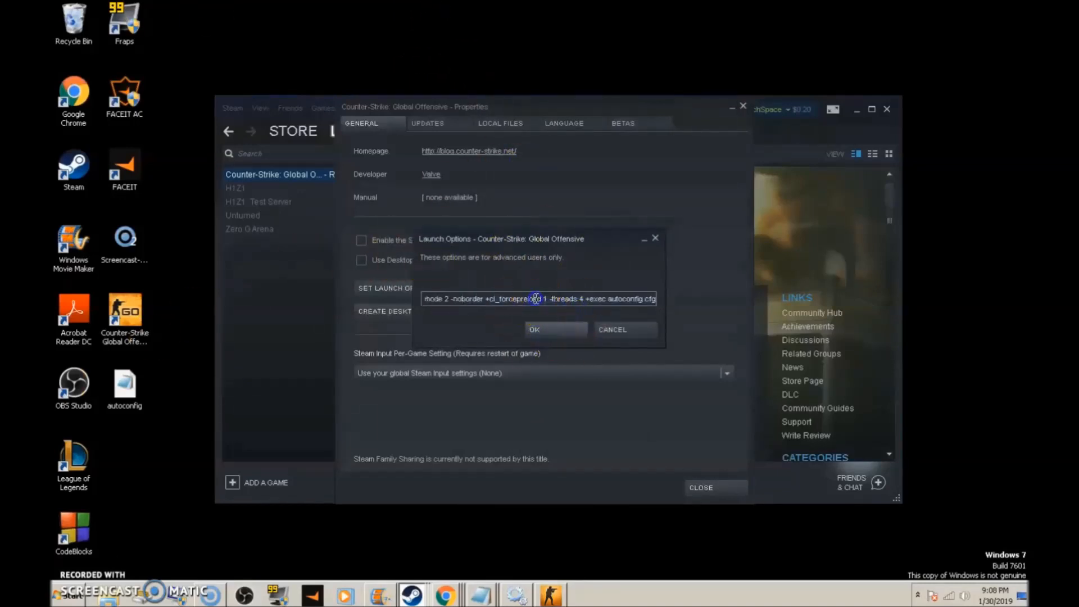
left_click(489, 299)
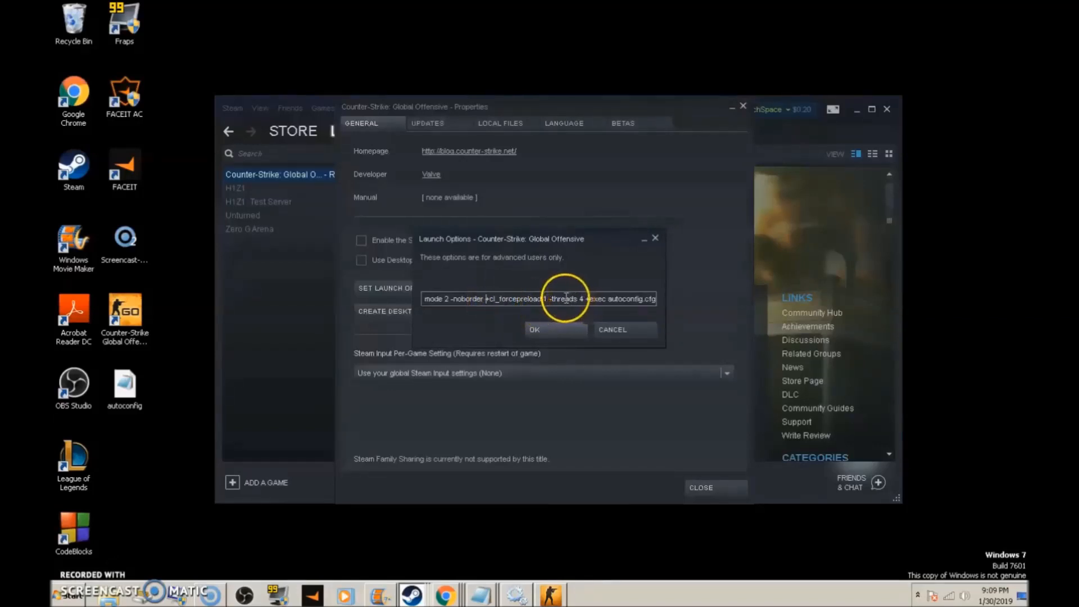
double_click(564, 299)
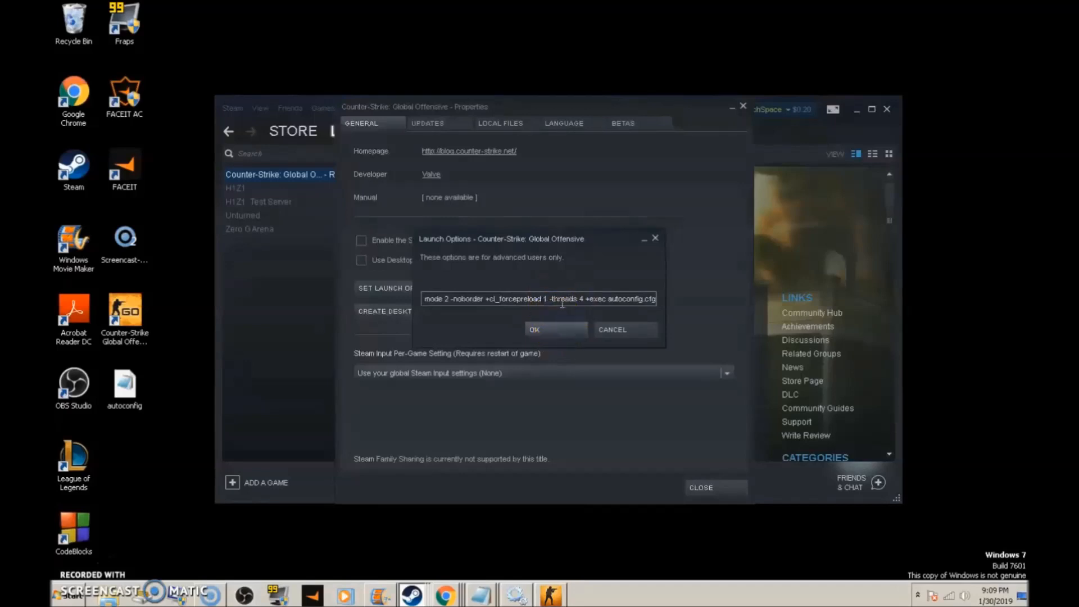
left_click(585, 299)
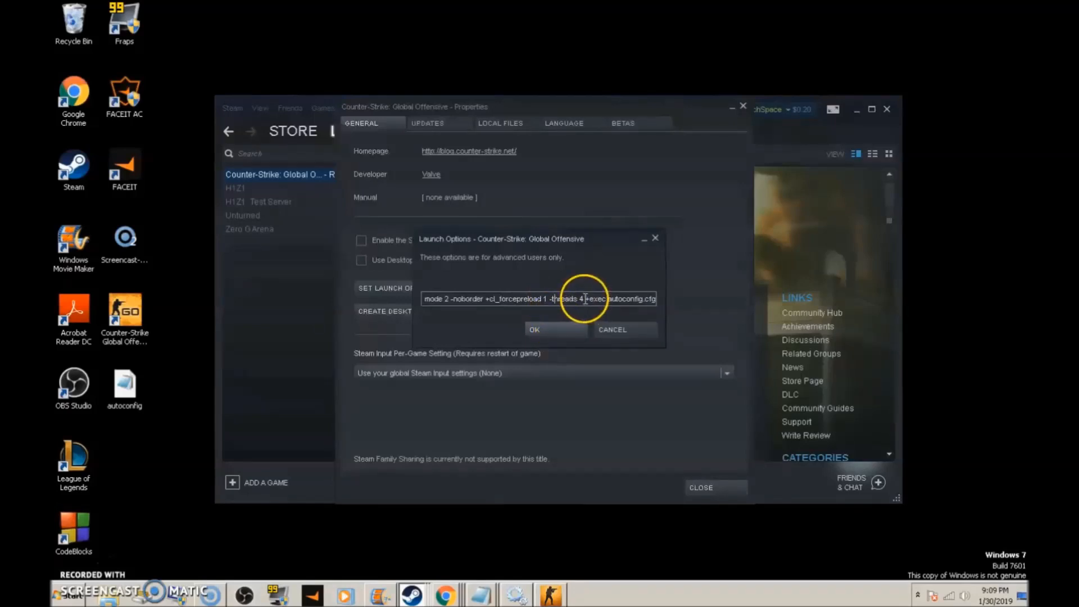
double_click(561, 299)
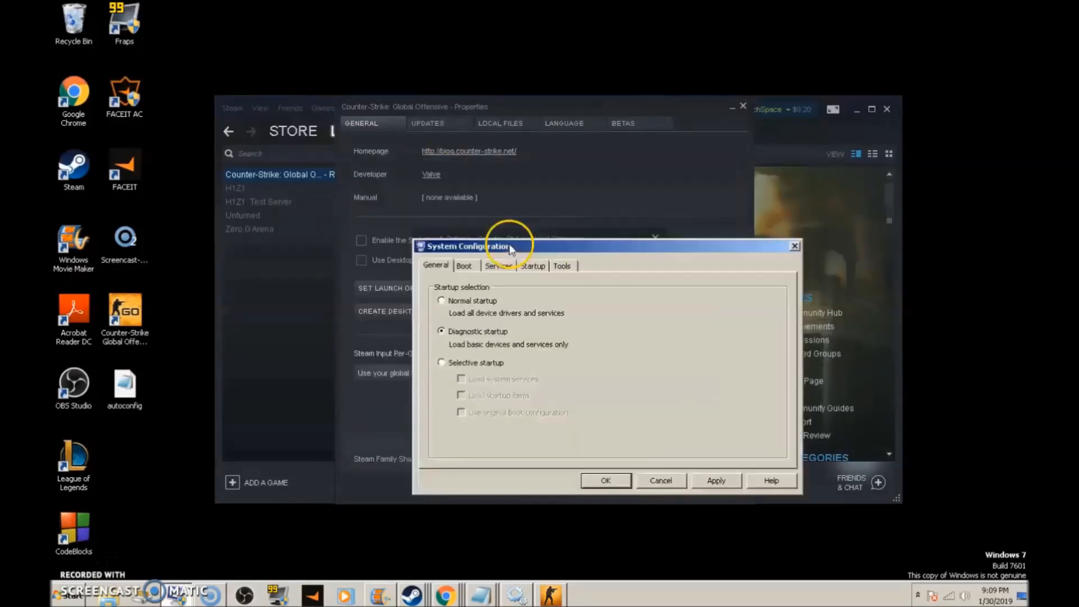
Move System Configuration over Steam and show the Boot tab with the Windows 7 entry.
left_click_drag(466, 246, 448, 347)
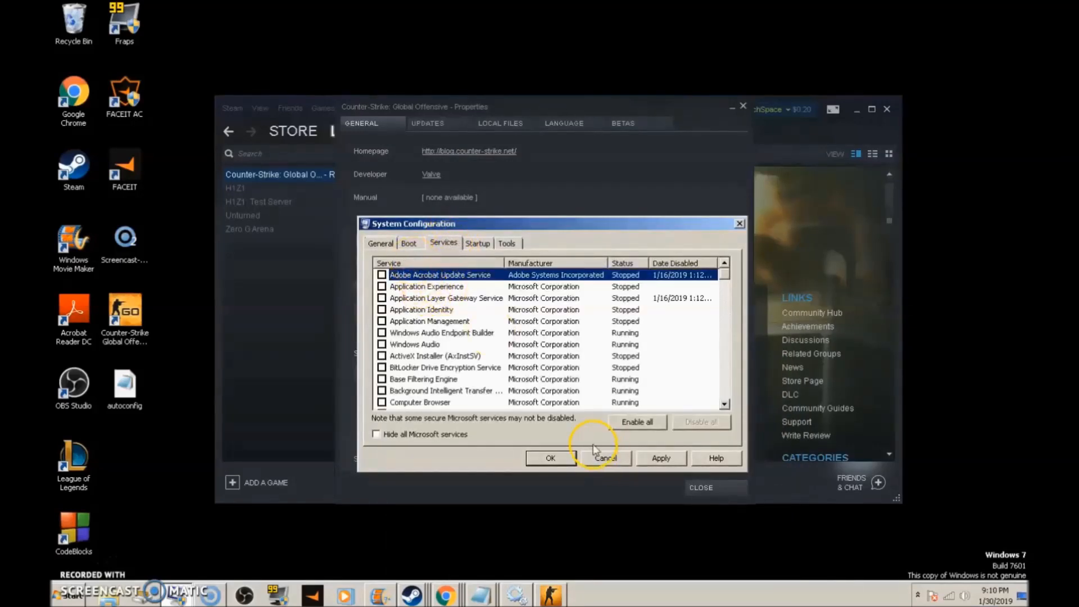
left_click(380, 243)
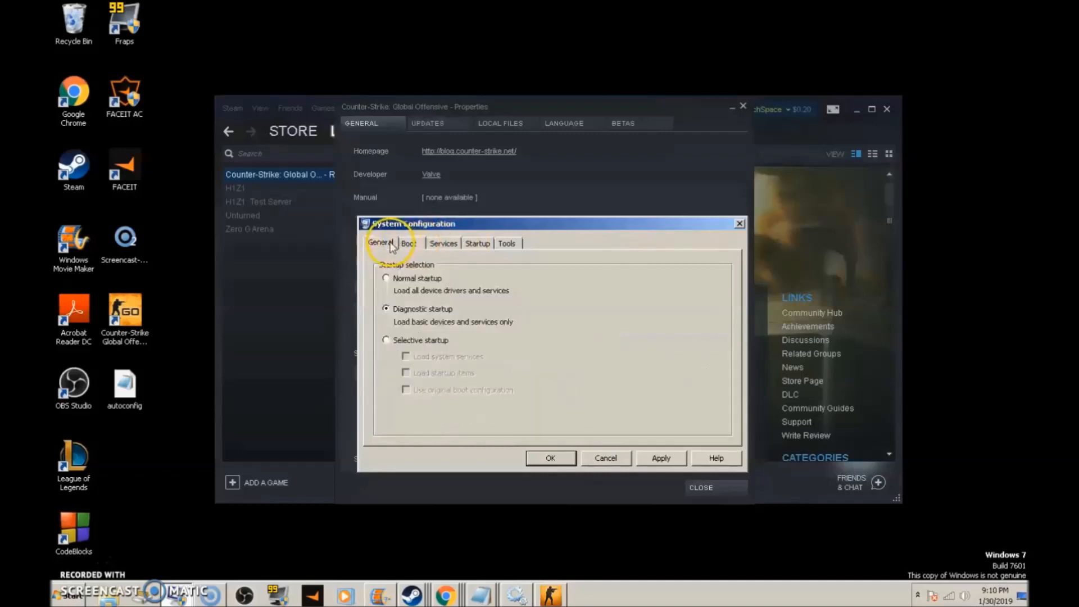
left_click(408, 243)
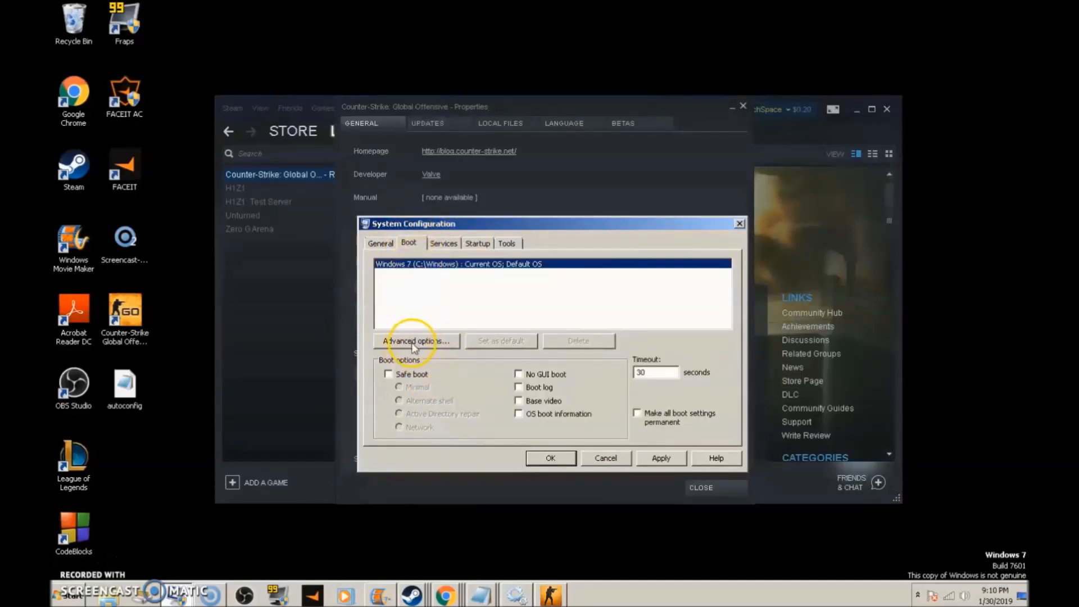
View Advanced options and confirm Number of processors is set to 4.
left_click(414, 340)
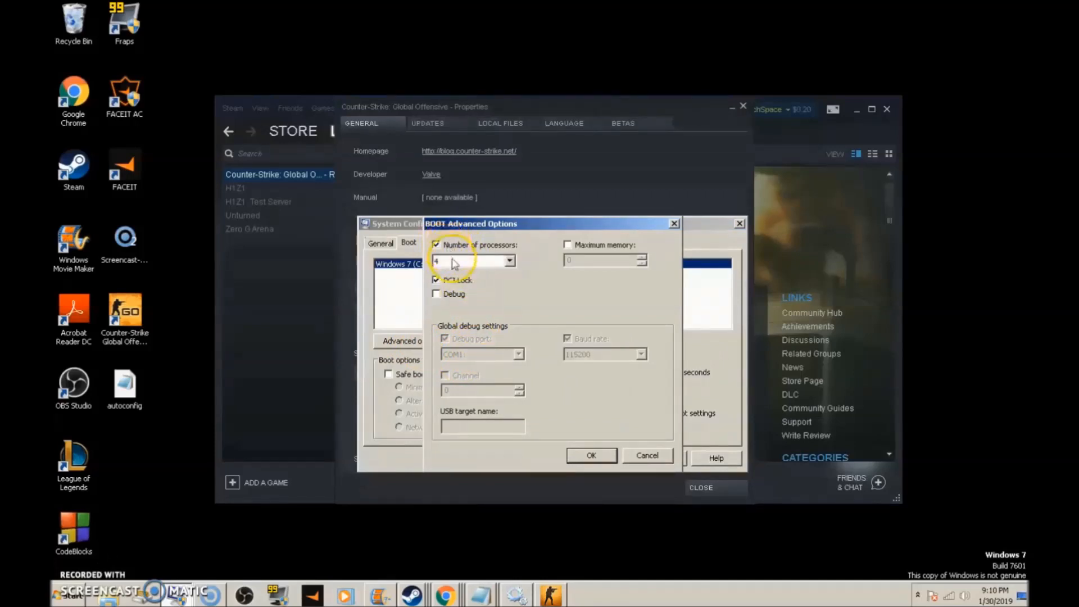
left_click(508, 260)
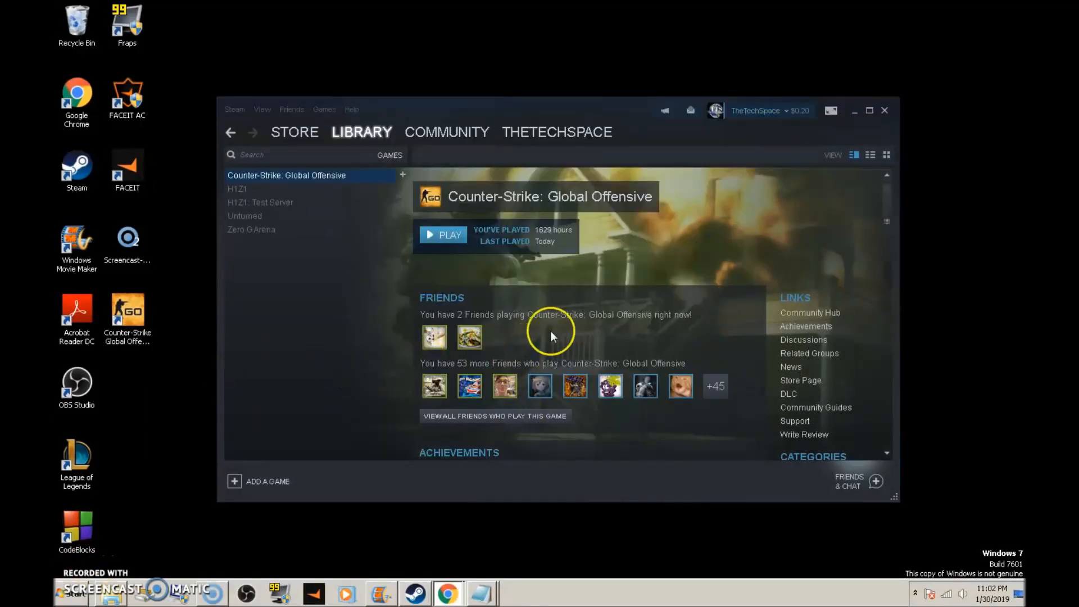
mouse_move(523, 256)
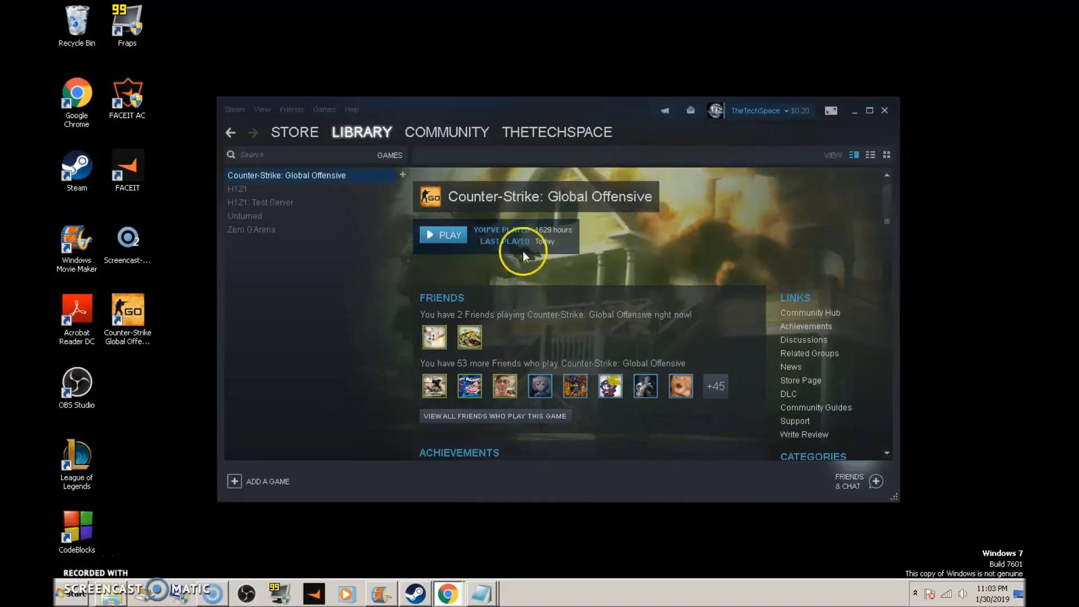
mouse_move(299, 179)
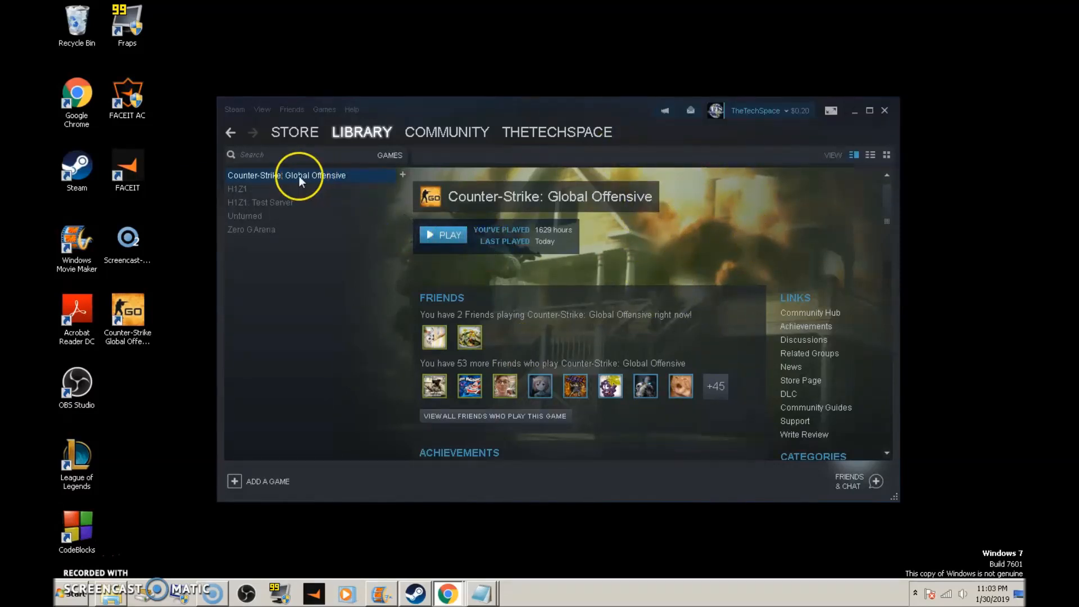
mouse_move(375, 220)
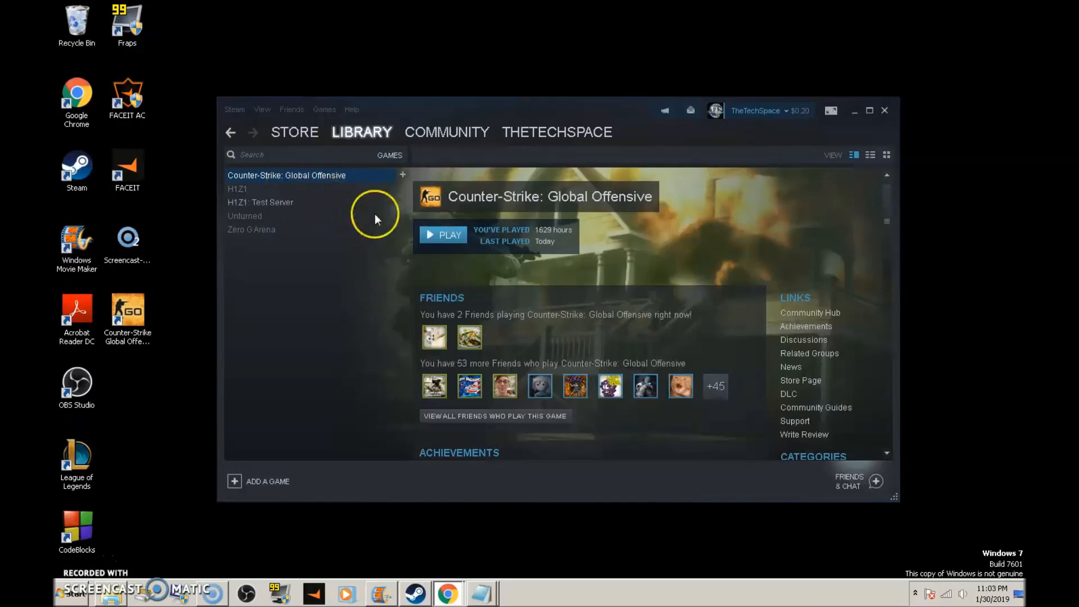
mouse_move(425, 217)
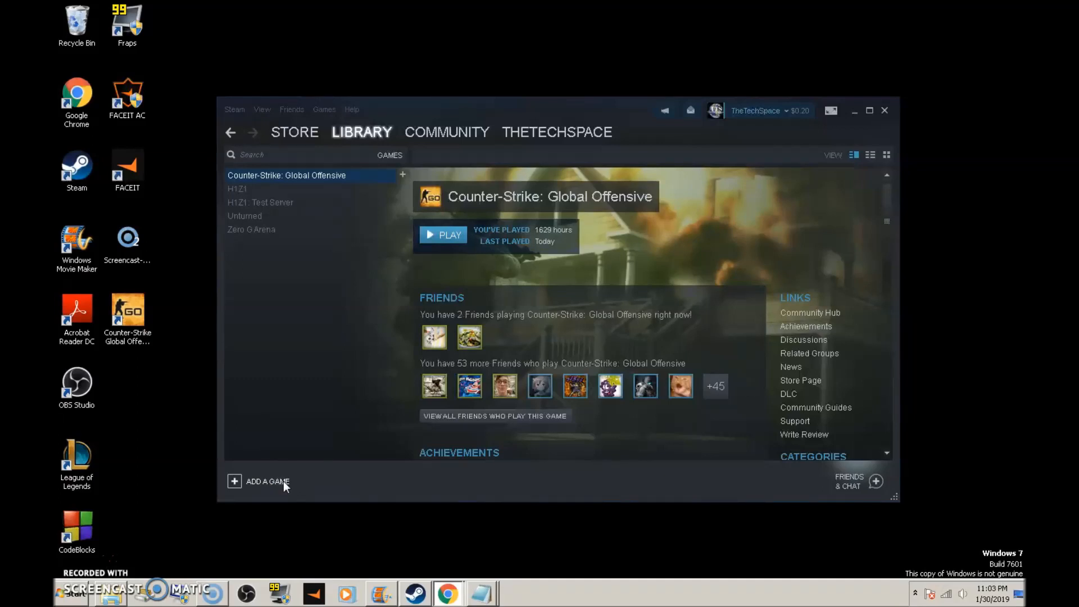
mouse_move(299, 499)
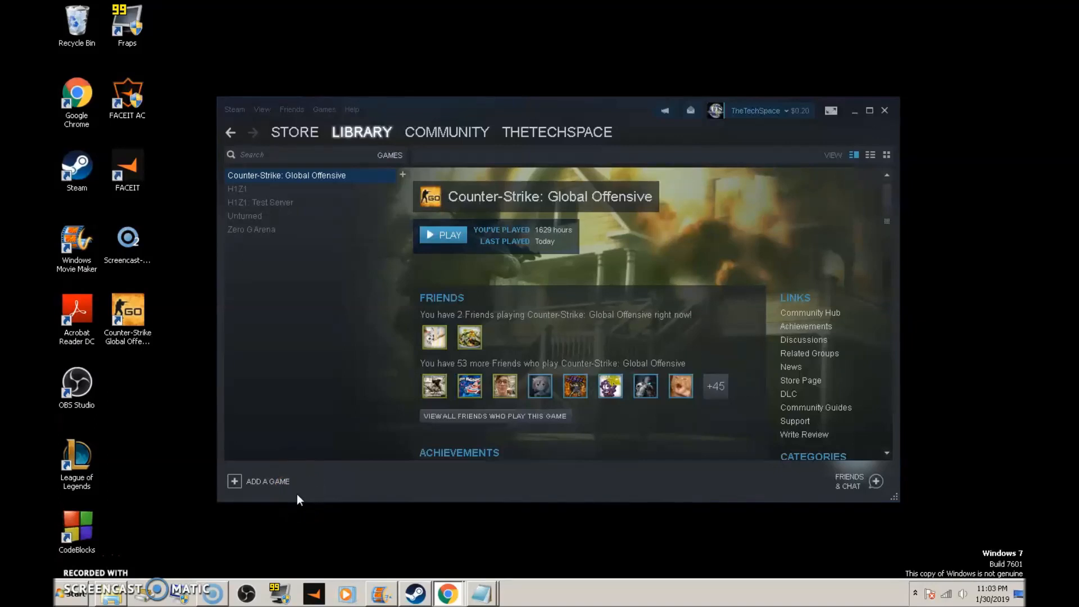